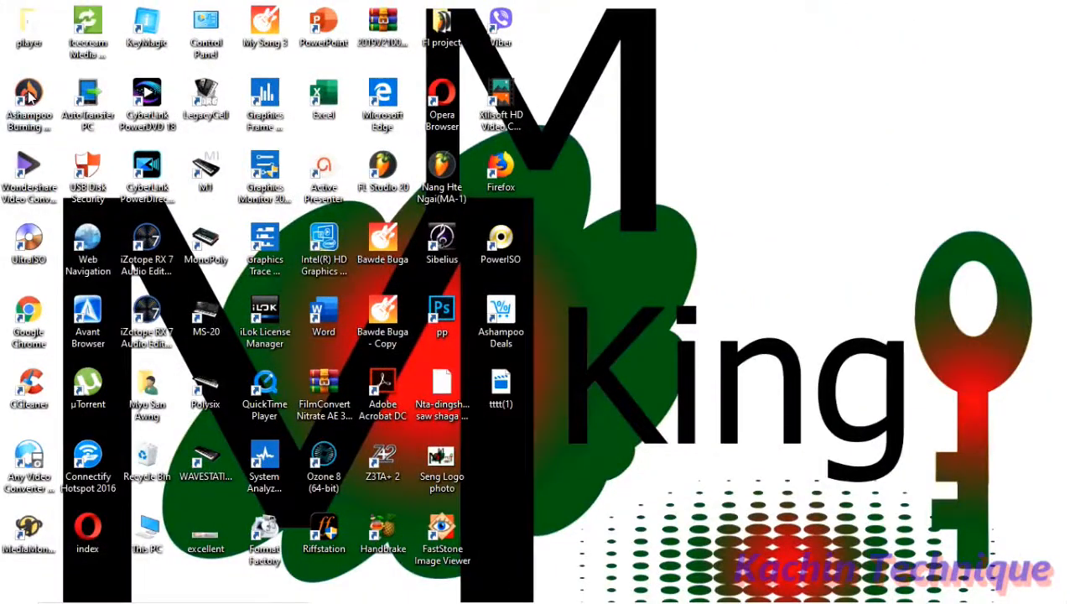
Launch Ashampoo Burning Studio 20 and start a new Movie/Slideshow DVD project
left_click(28, 101)
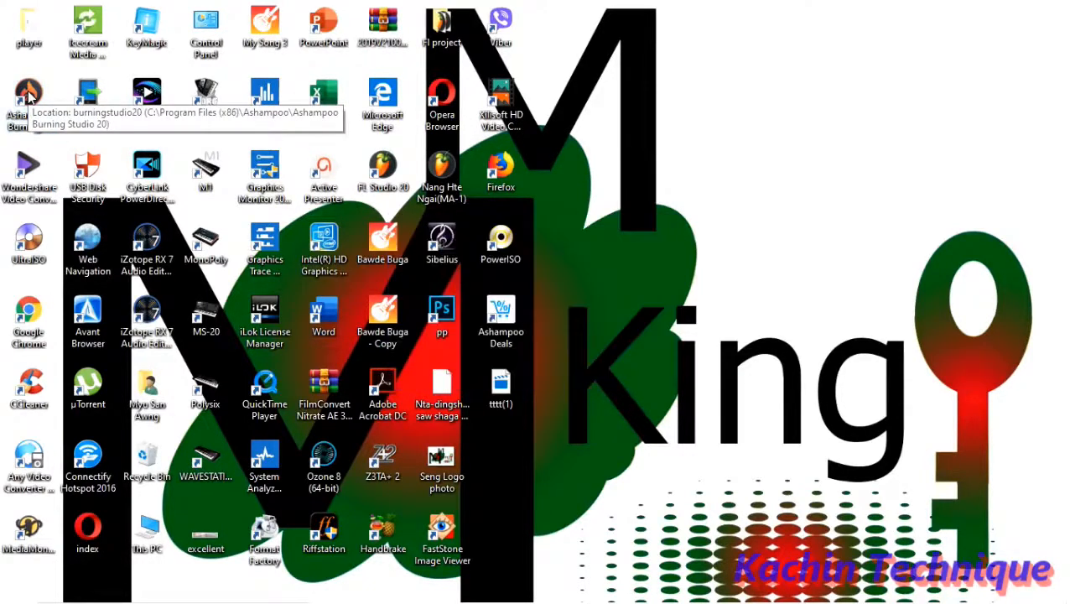
double_click(28, 94)
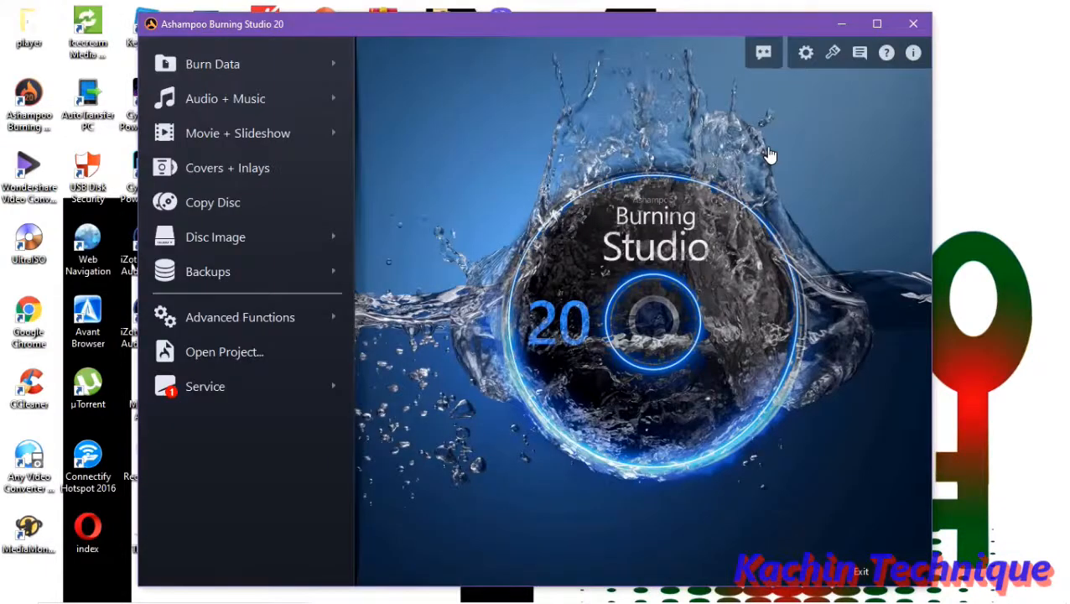
mouse_move(411, 31)
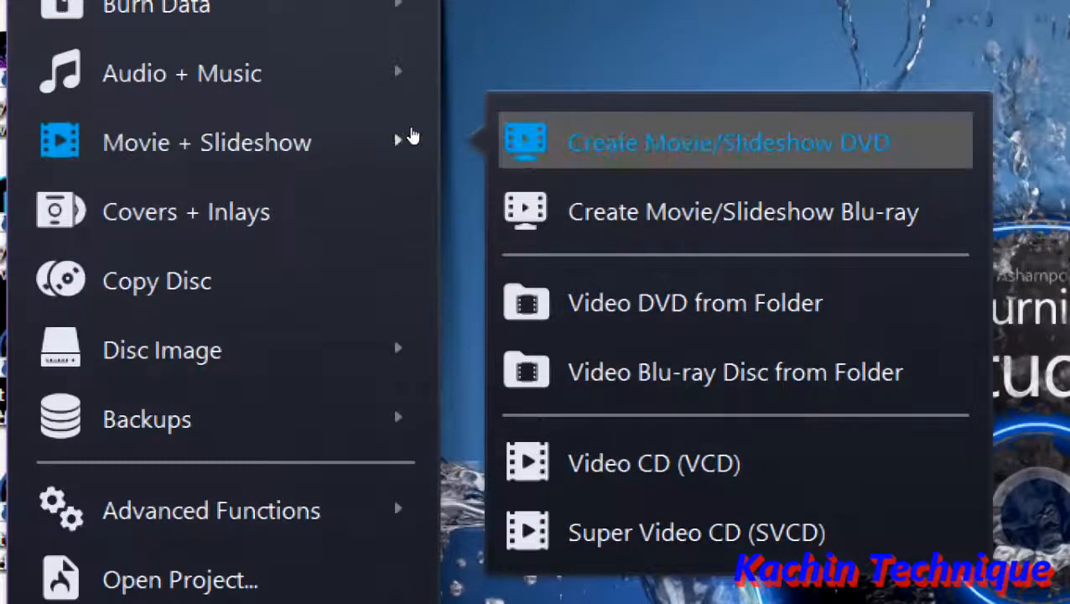
mouse_move(452, 136)
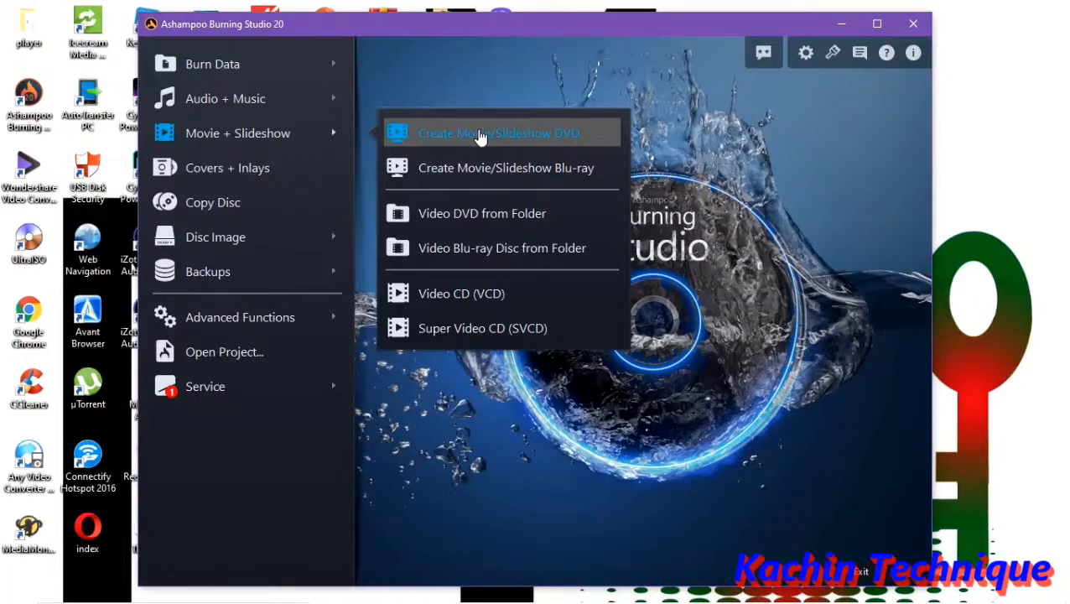
left_click(498, 132)
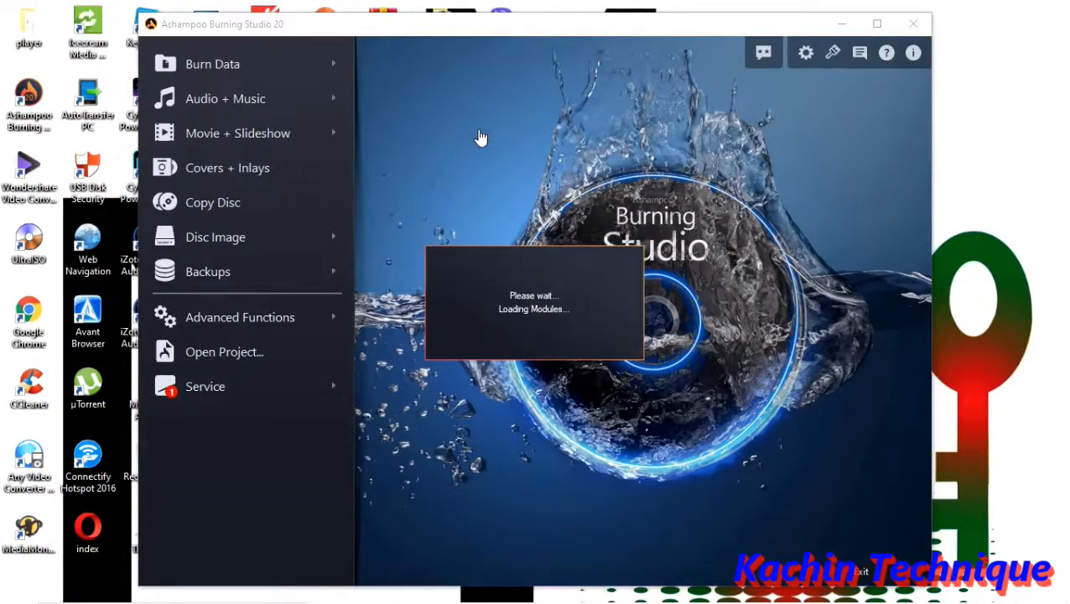
Delete the default 'My Movies' title and begin typing a new title starting with 'L'
left_click(237, 133)
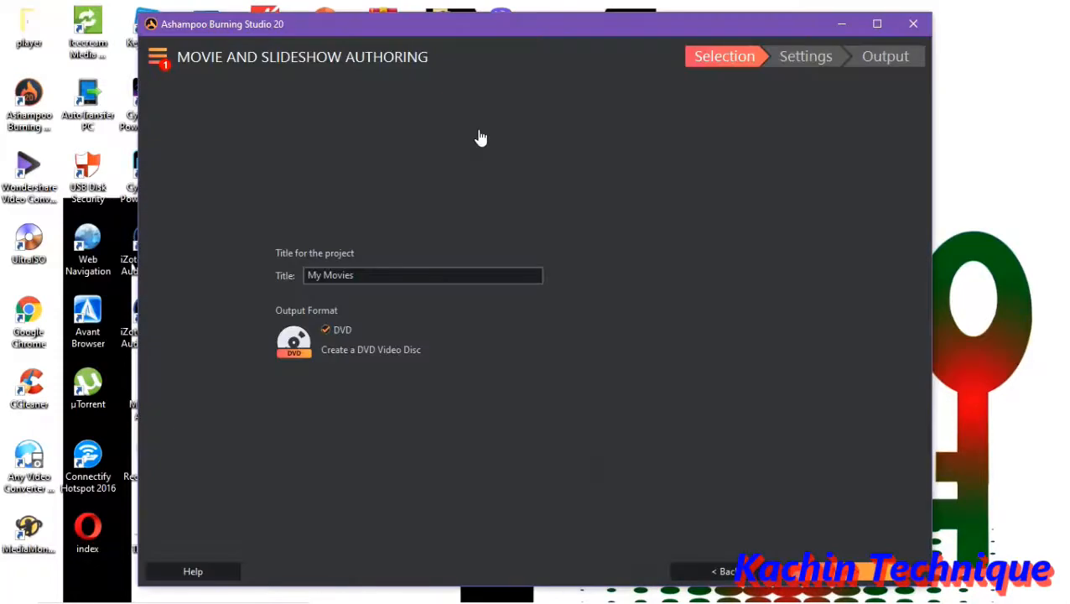
mouse_move(361, 272)
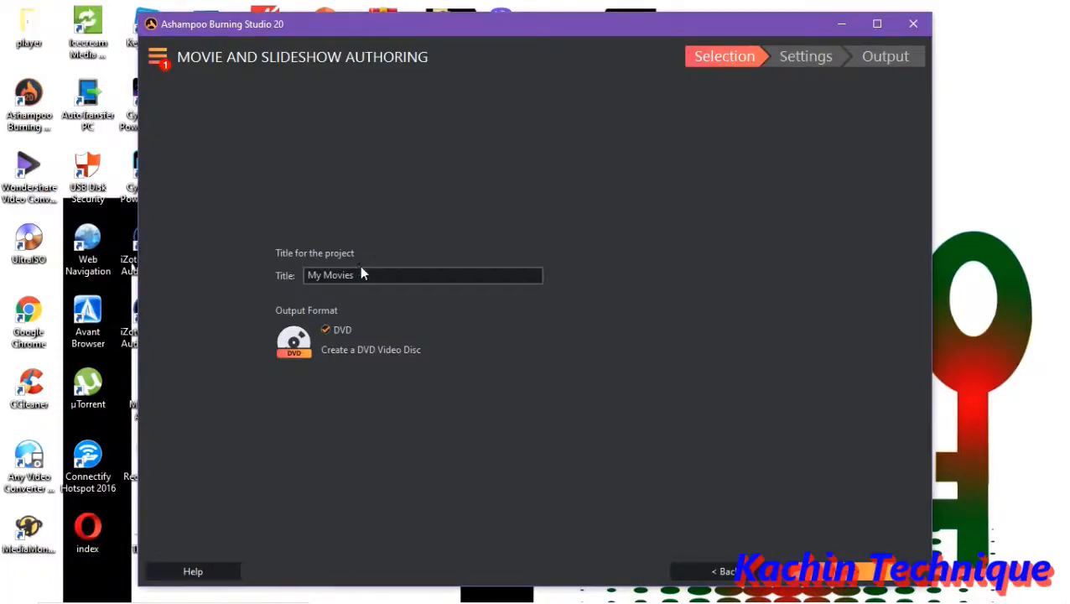
left_click(361, 275)
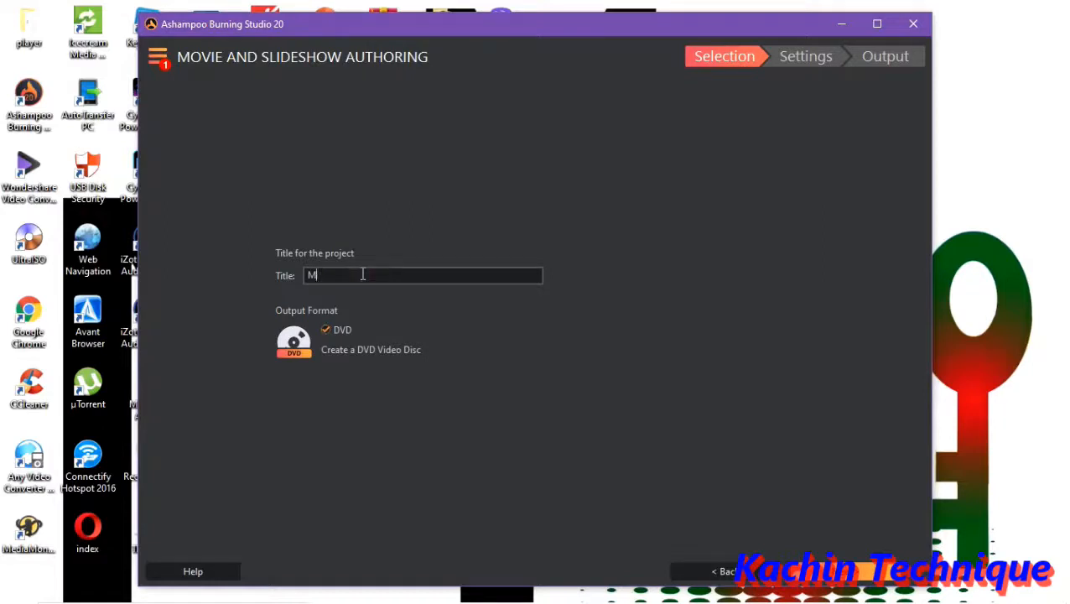
key("backspace")
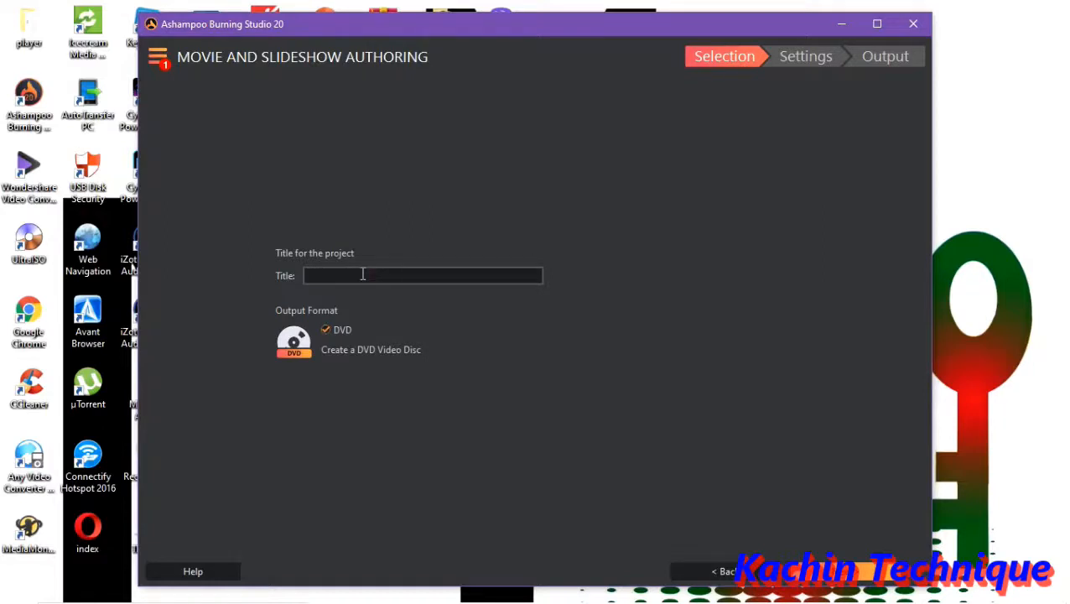
type("L")
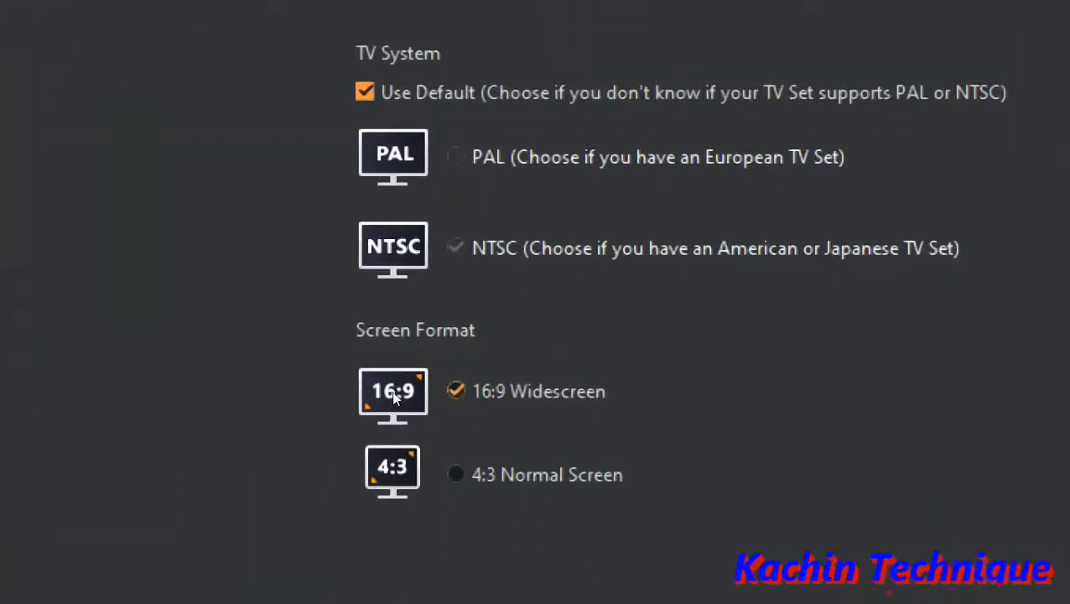
mouse_move(419, 447)
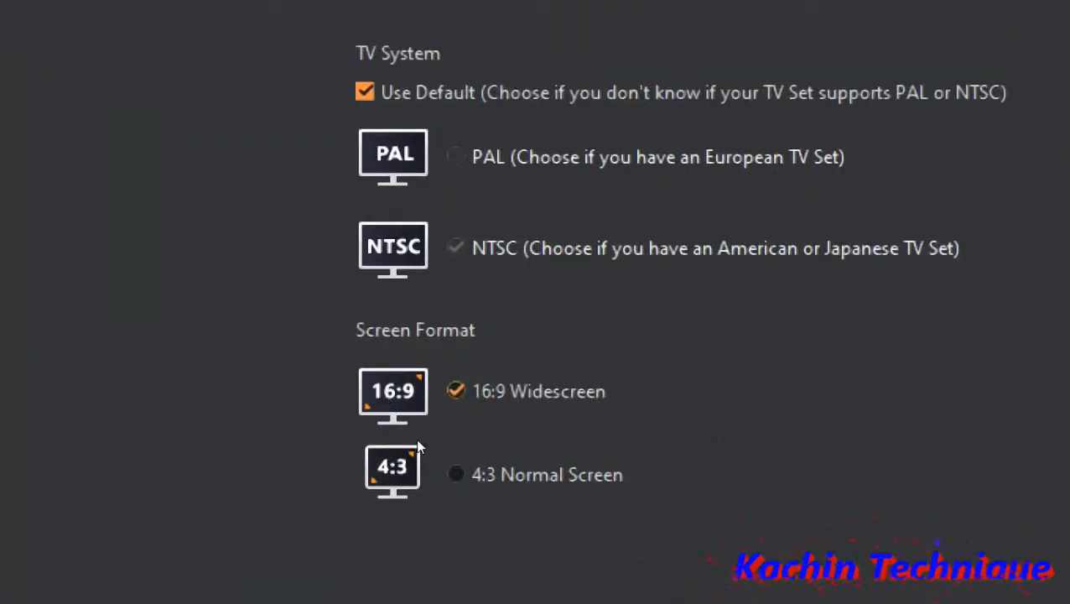
left_click(455, 474)
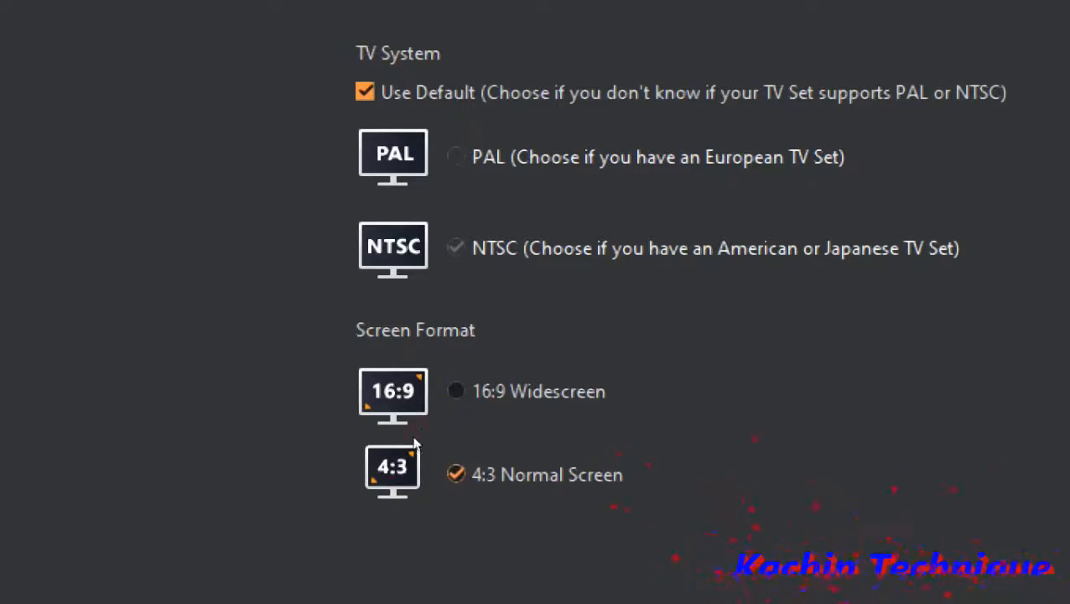
left_click(456, 390)
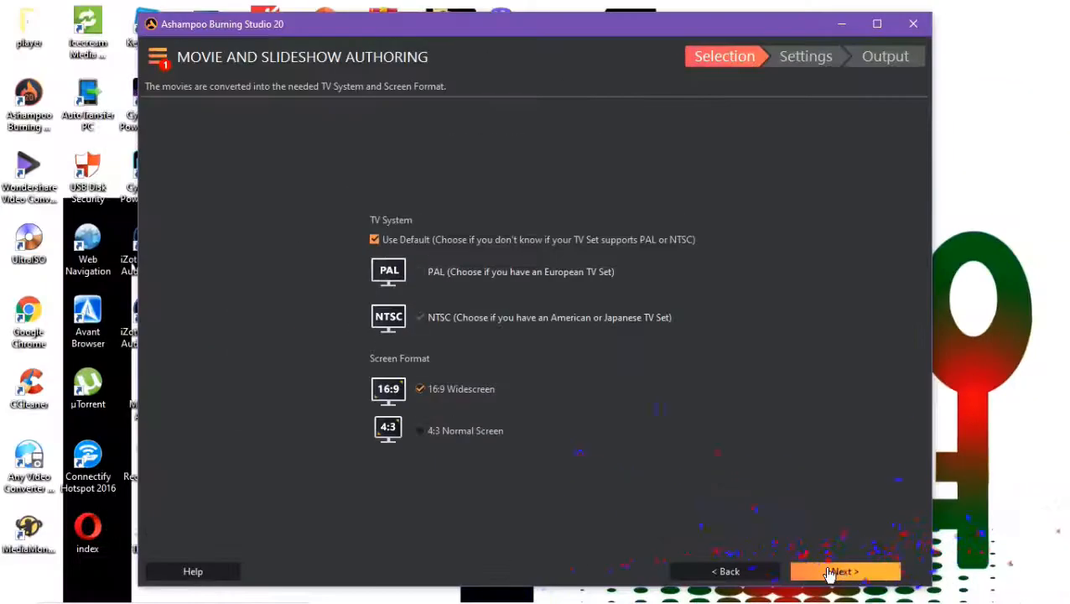
Advance to the movie-adding step and open the Add movies file browser
left_click(843, 571)
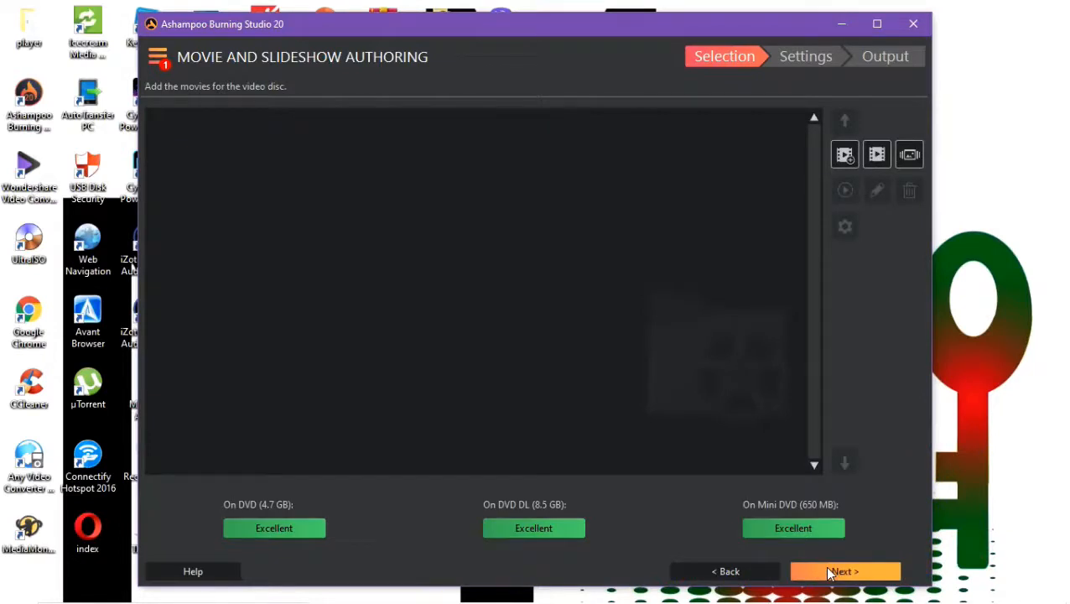
mouse_move(467, 283)
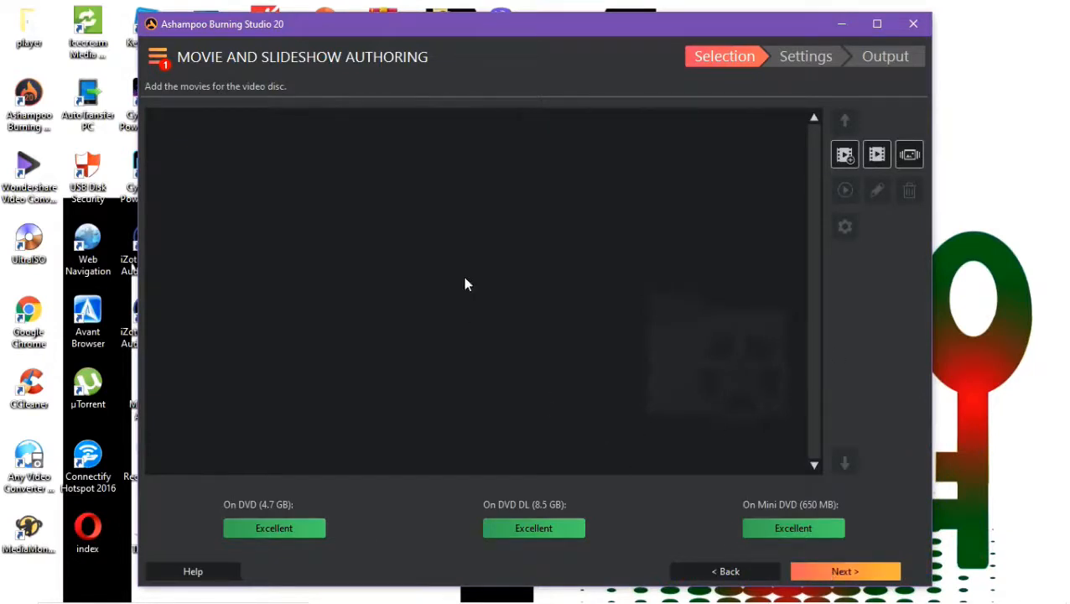
mouse_move(666, 192)
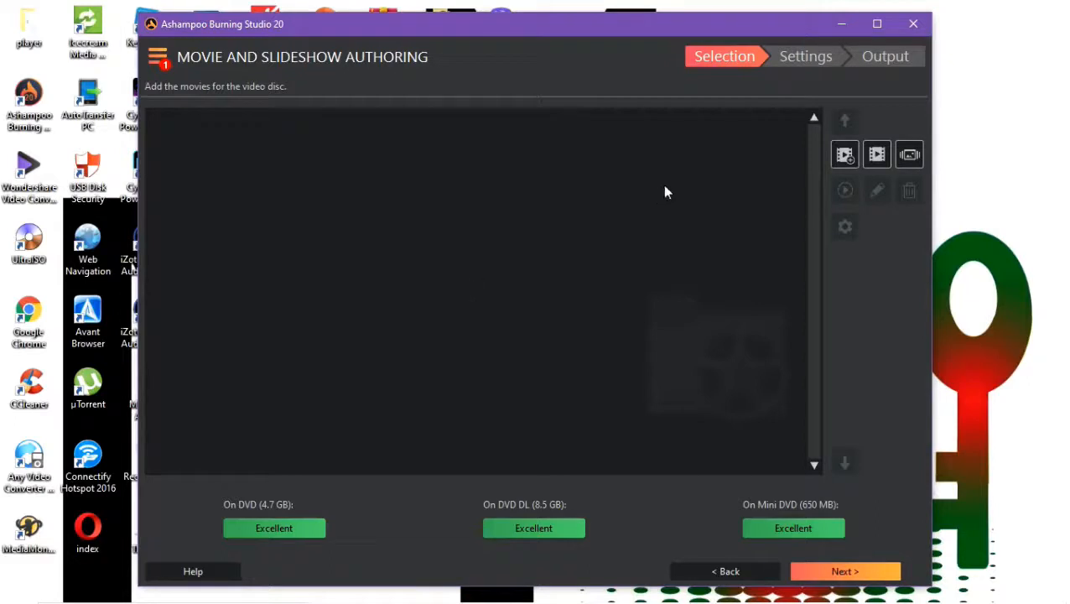
mouse_move(844, 154)
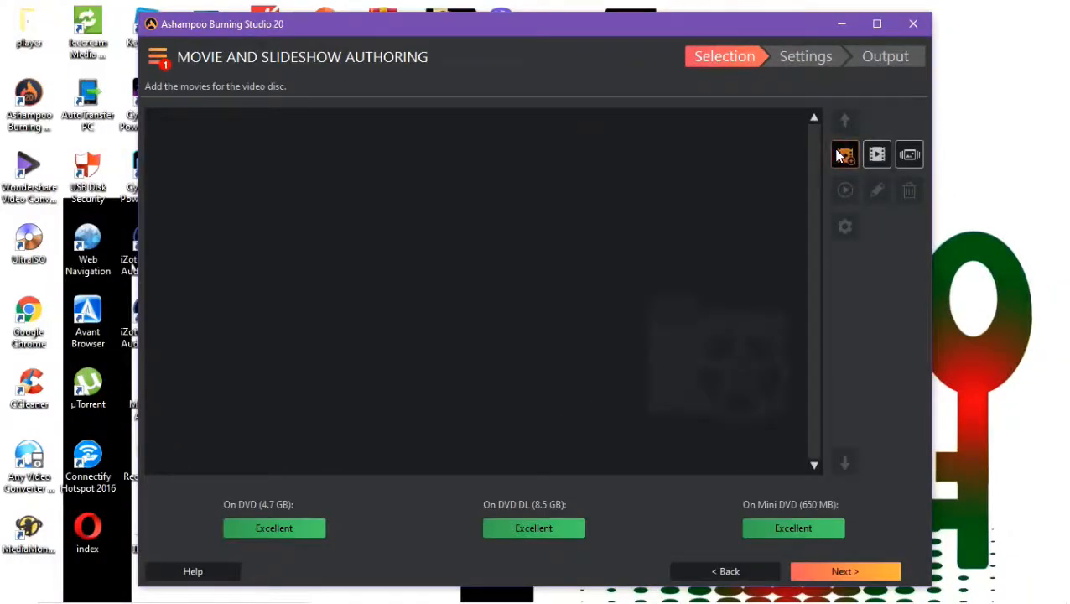
left_click(845, 155)
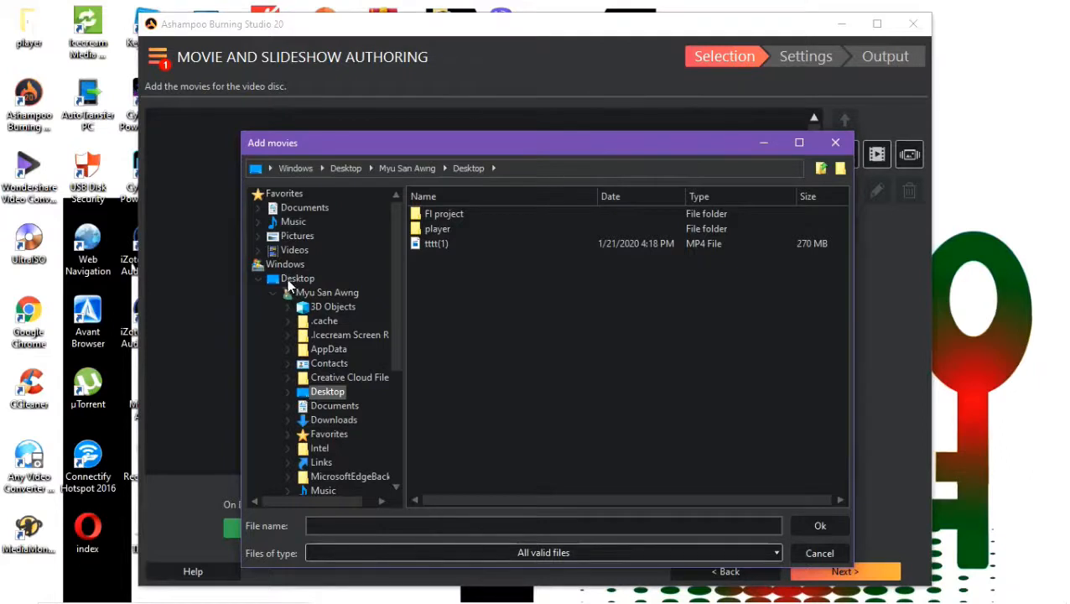
Add AVI clips 01–15 from D:\My Project 4\All Ablum Mp4 Songs, first L Sai Zi album
left_click(298, 278)
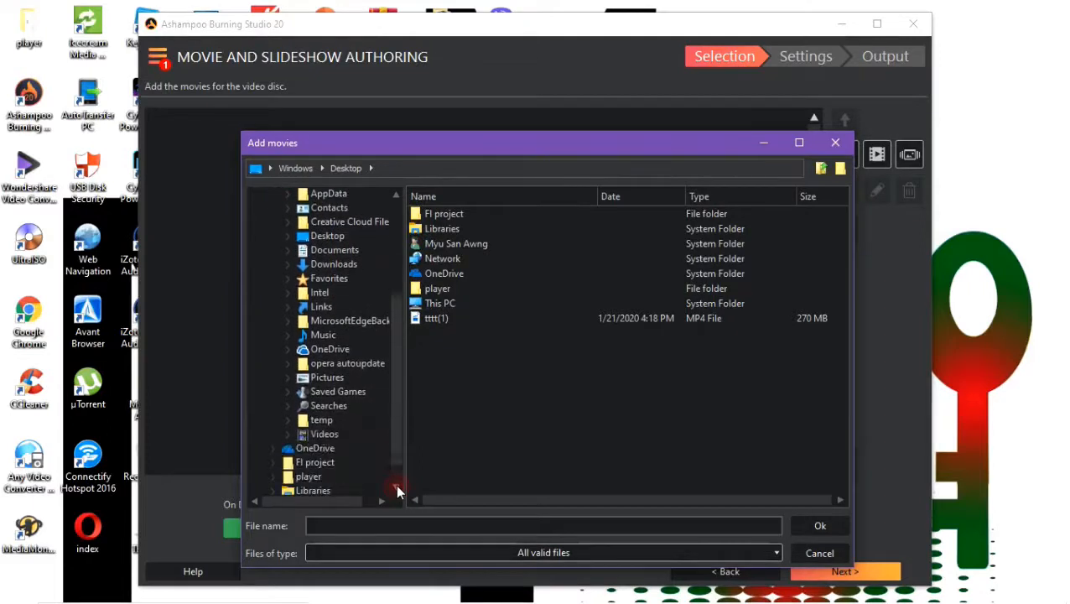
scroll("down", 3)
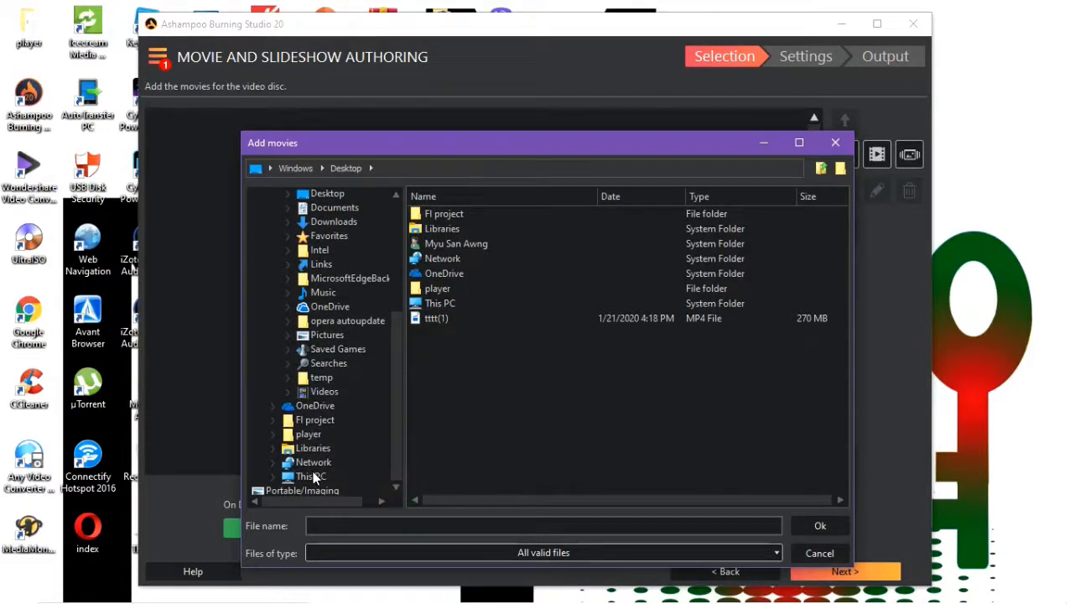
left_click(311, 475)
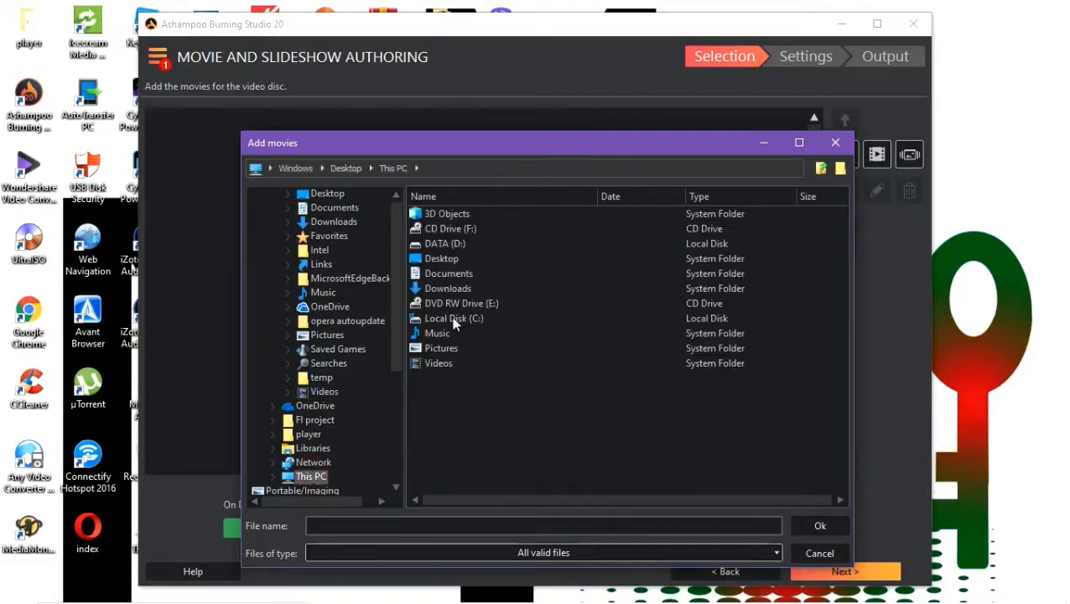
left_click(444, 243)
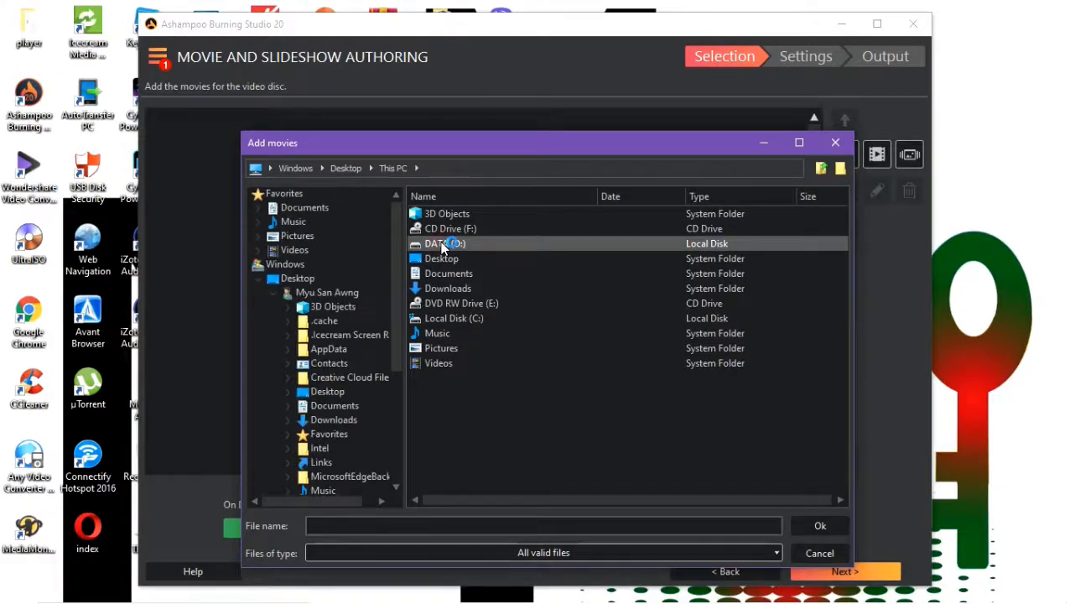
double_click(443, 243)
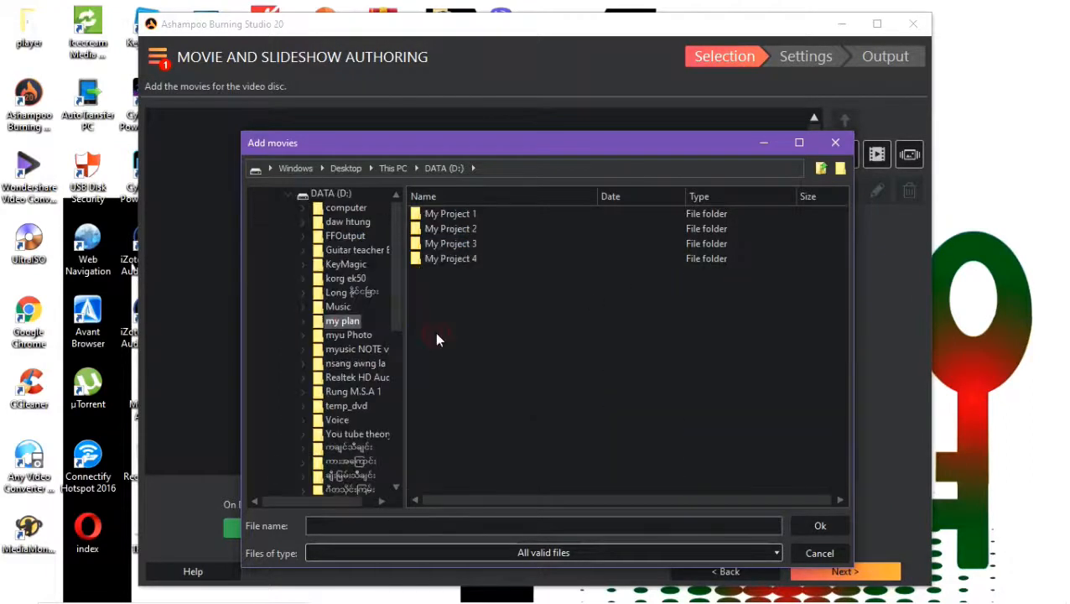
double_click(342, 321)
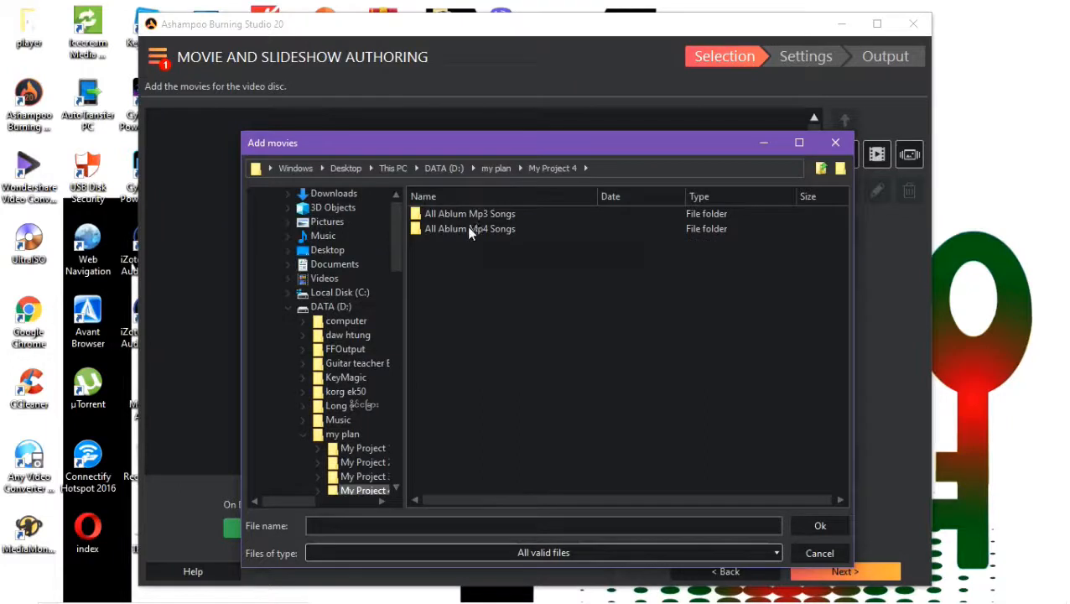
double_click(470, 228)
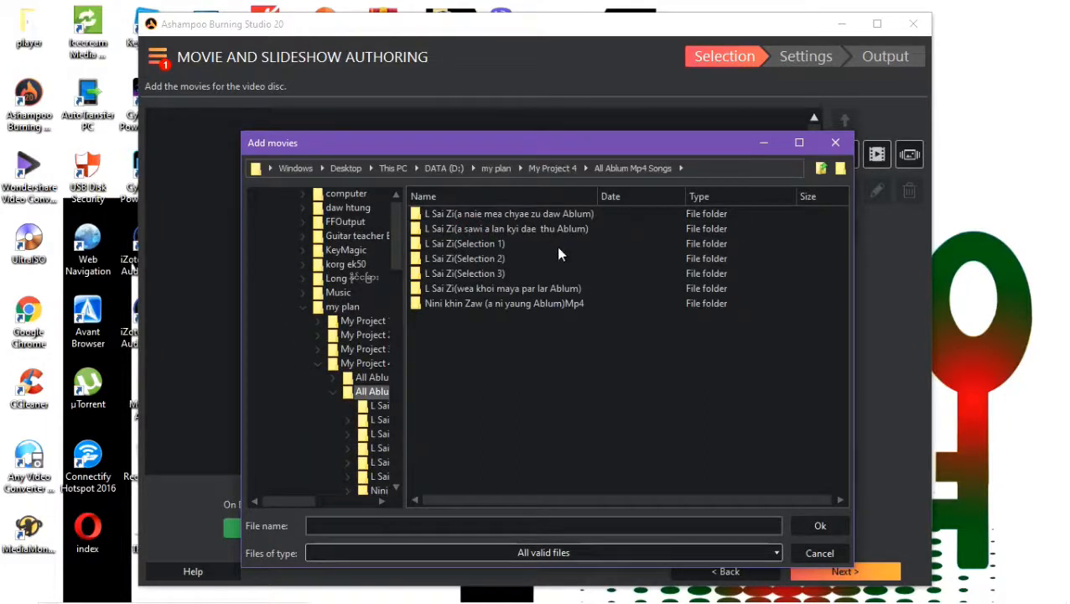
mouse_move(541, 216)
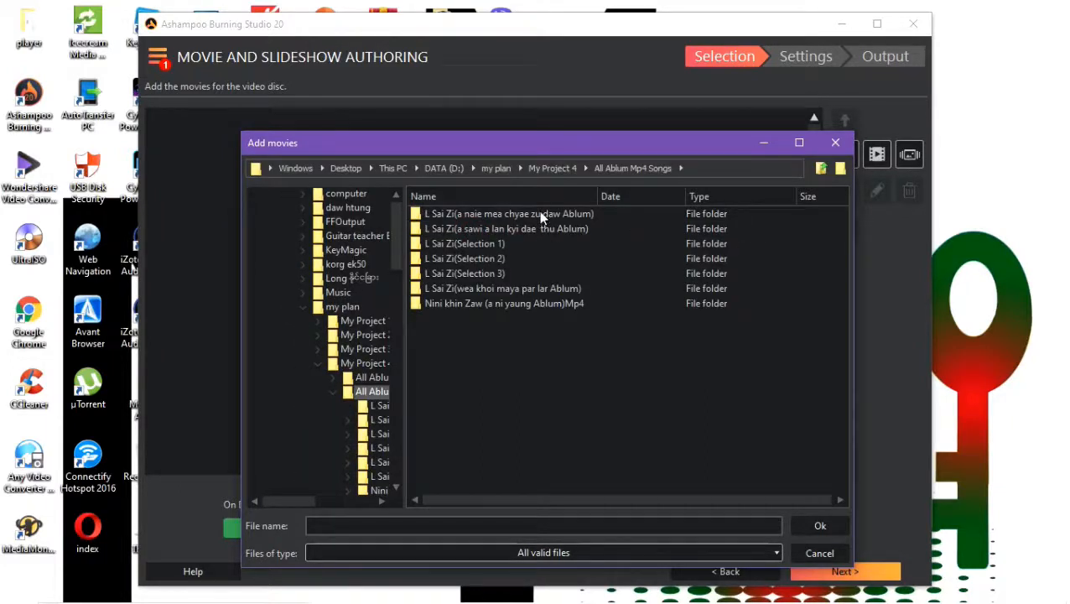
double_click(515, 213)
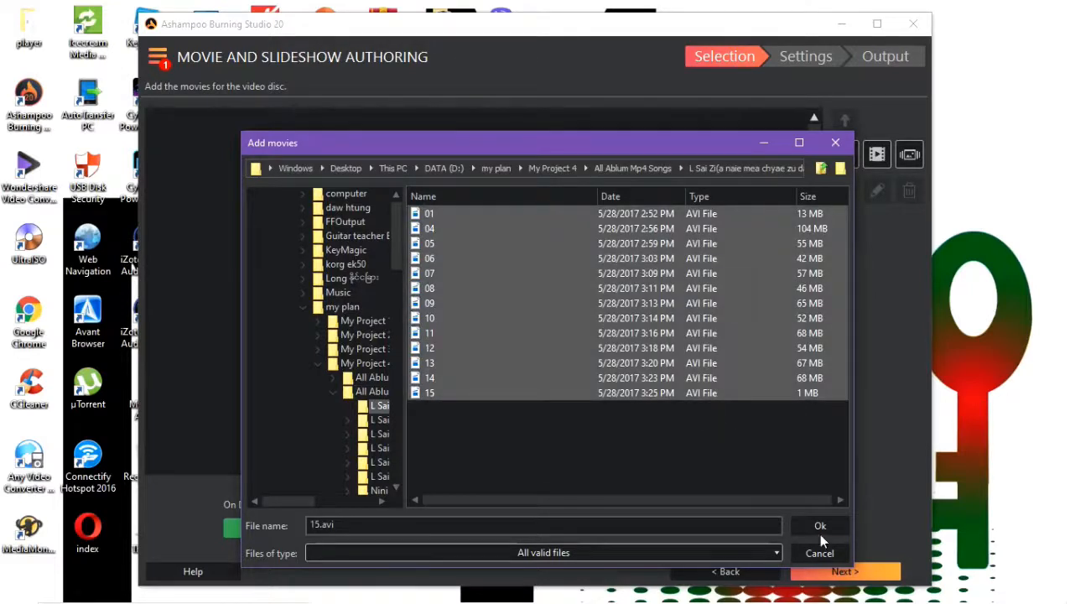
left_click(819, 526)
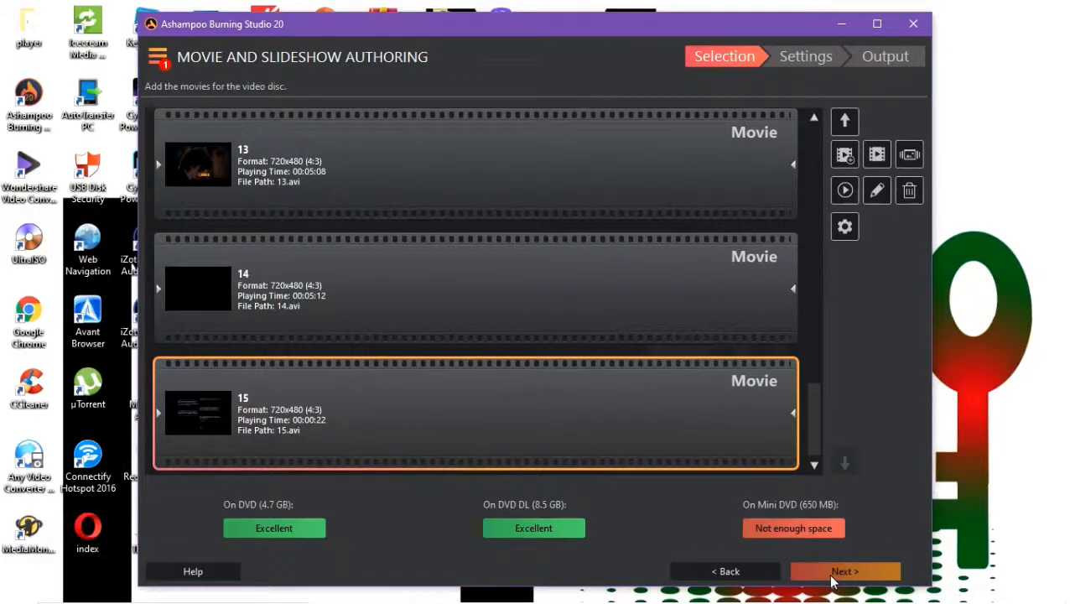
Confirm the added movies fit on a DVD and proceed to menu theme selection
left_click(844, 571)
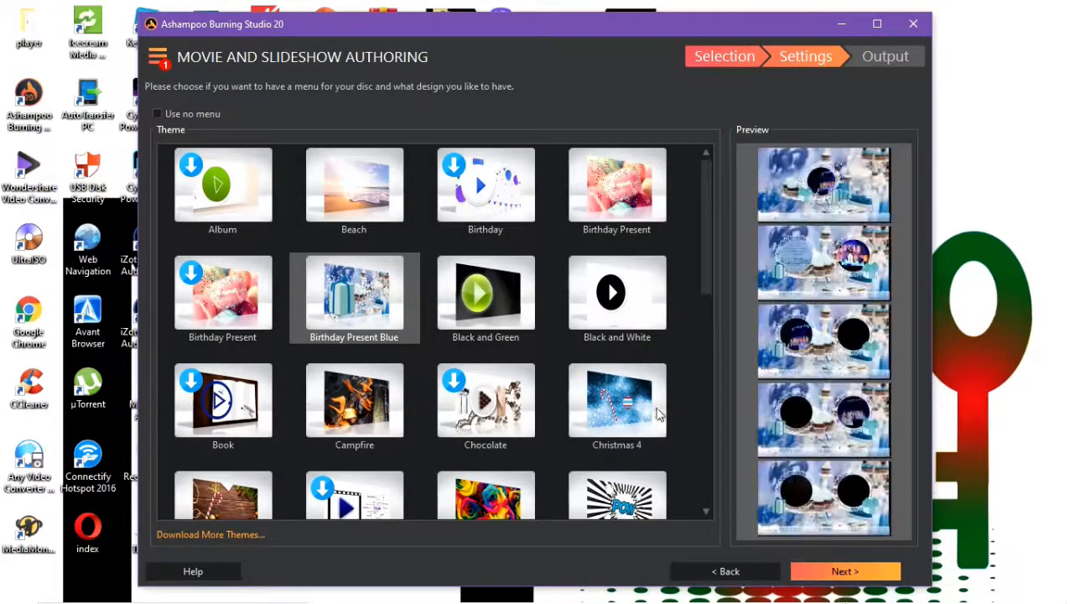
mouse_move(684, 441)
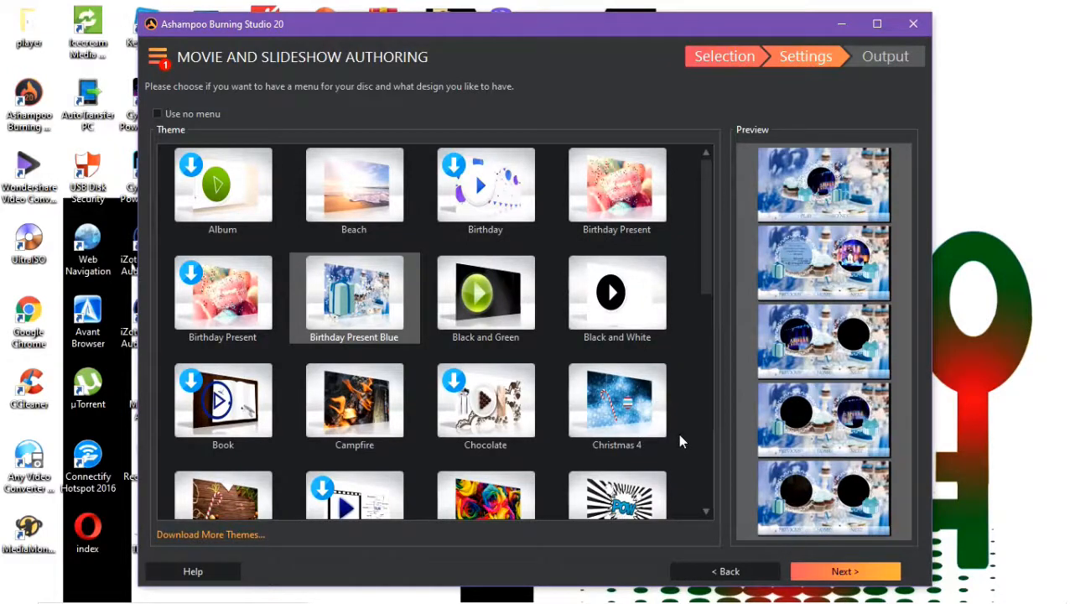
mouse_move(288, 114)
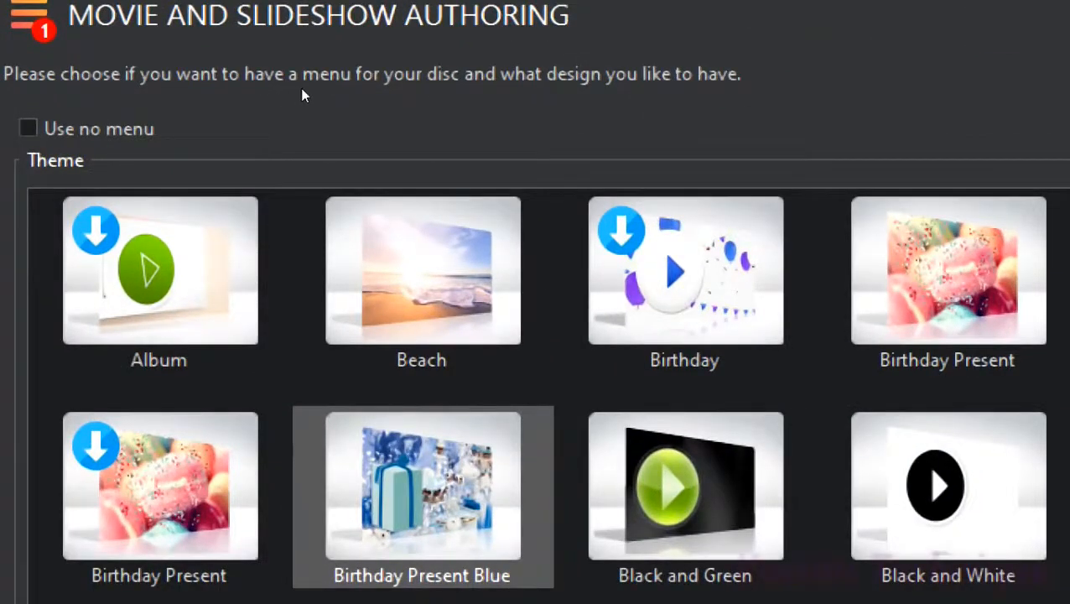
mouse_move(351, 100)
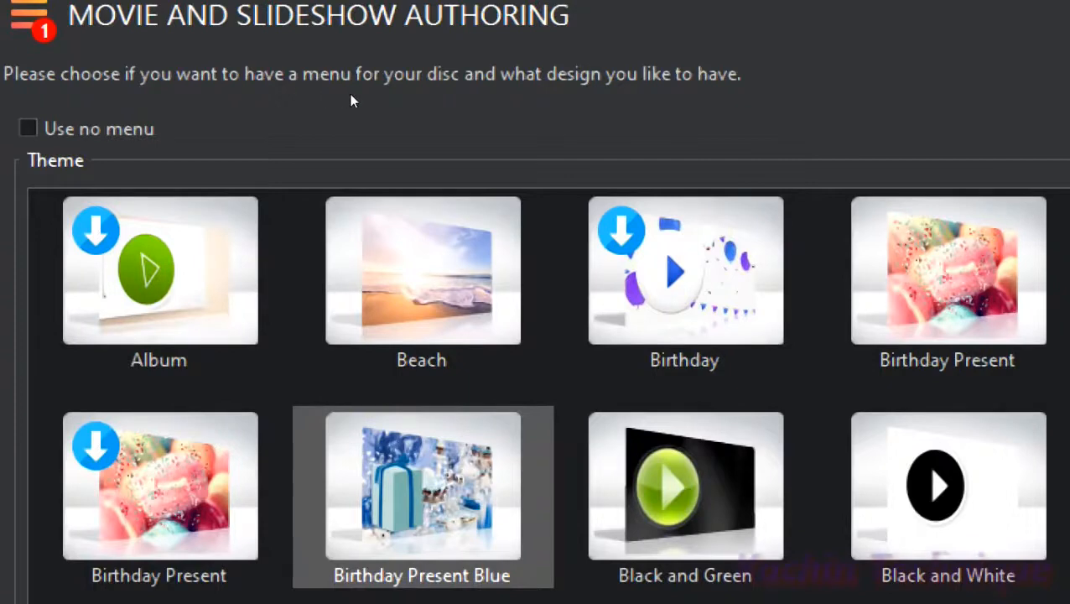
mouse_move(364, 101)
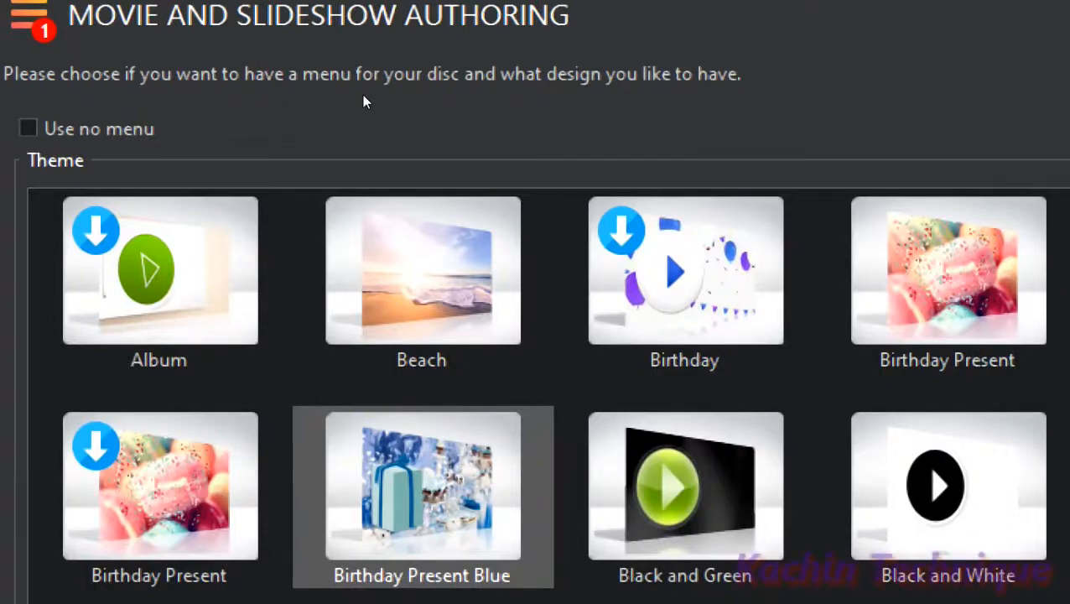
mouse_move(400, 96)
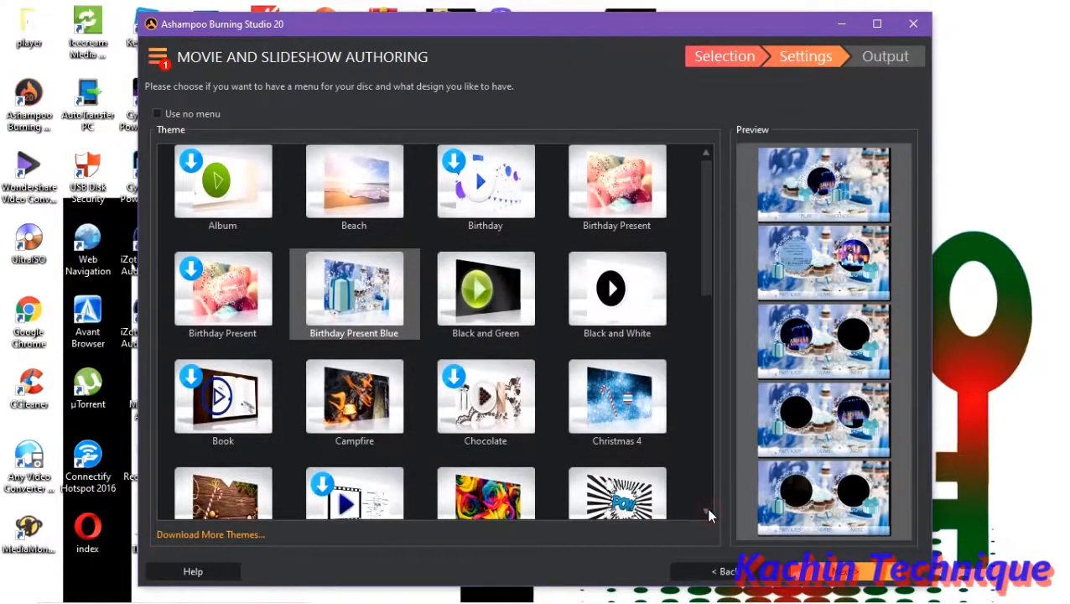
Scroll the theme list to reveal the Dark Blue, Galaxy and Neon themes
scroll("down", 3)
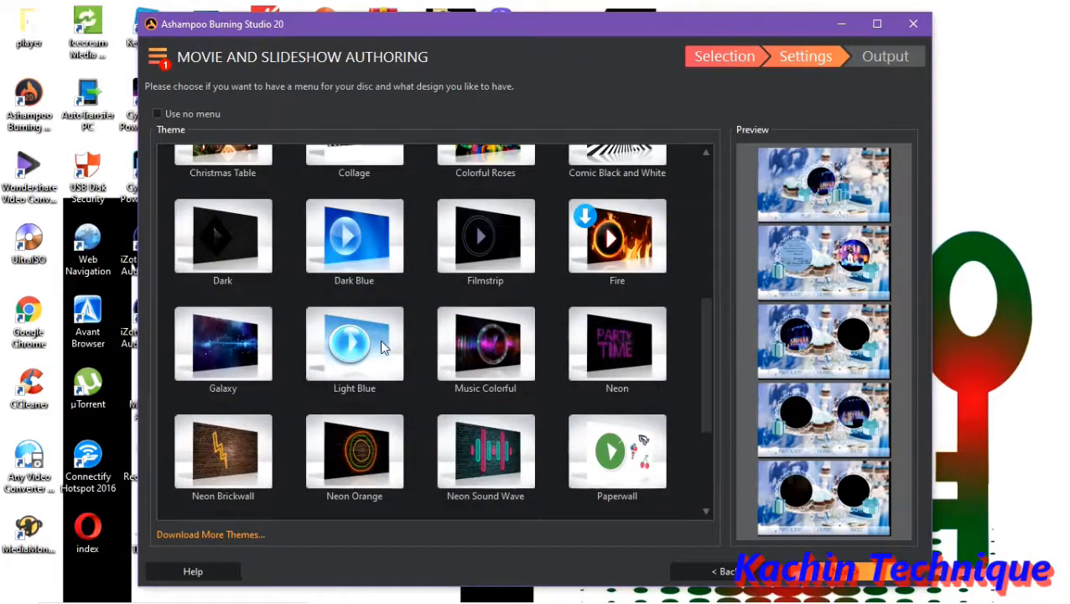
mouse_move(238, 354)
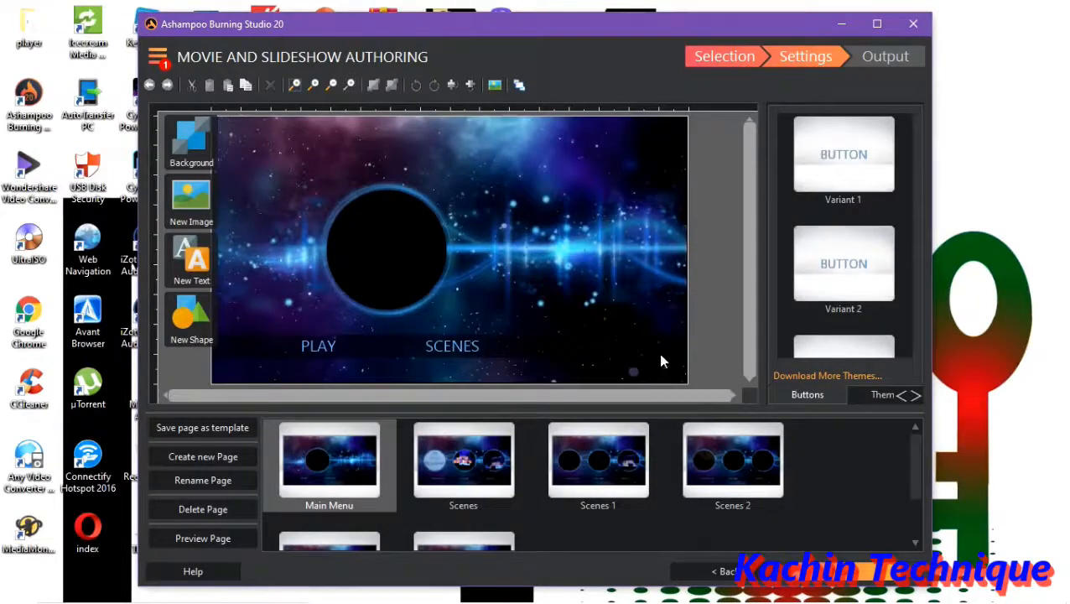
mouse_move(748, 490)
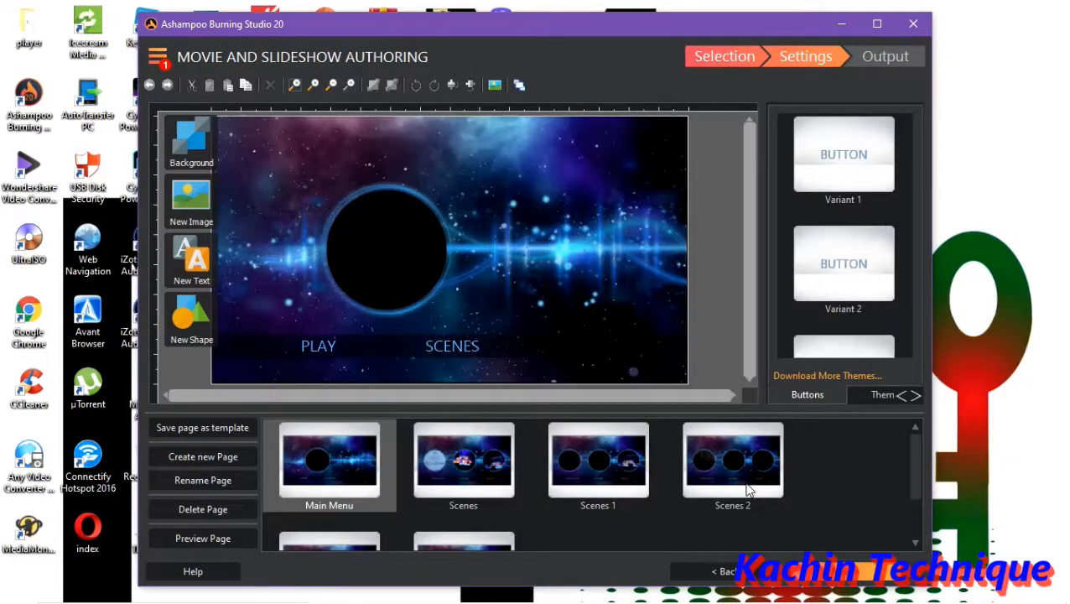
mouse_move(340, 449)
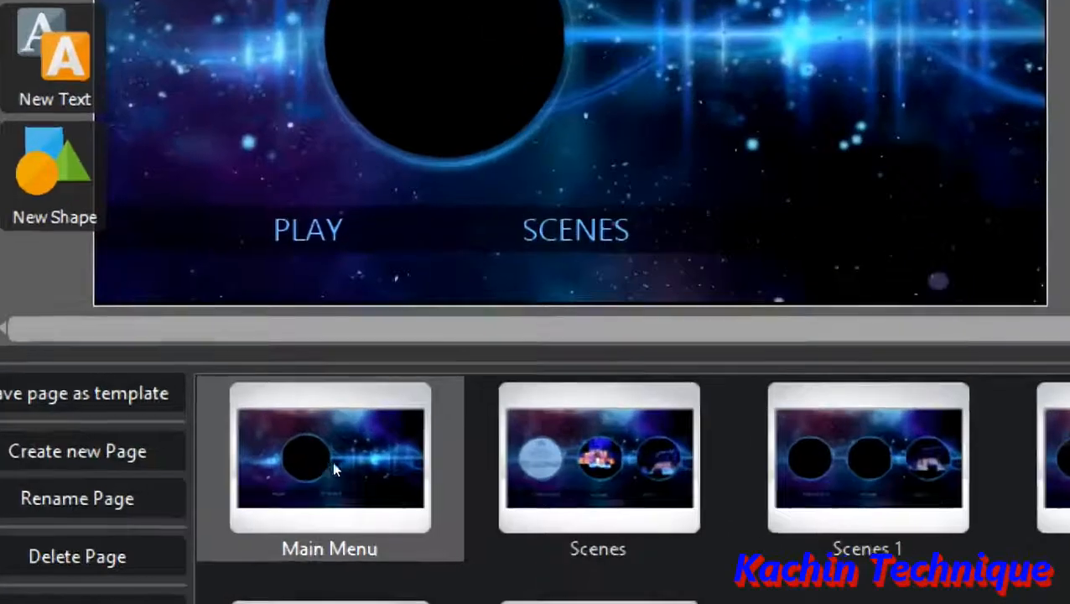
mouse_move(482, 477)
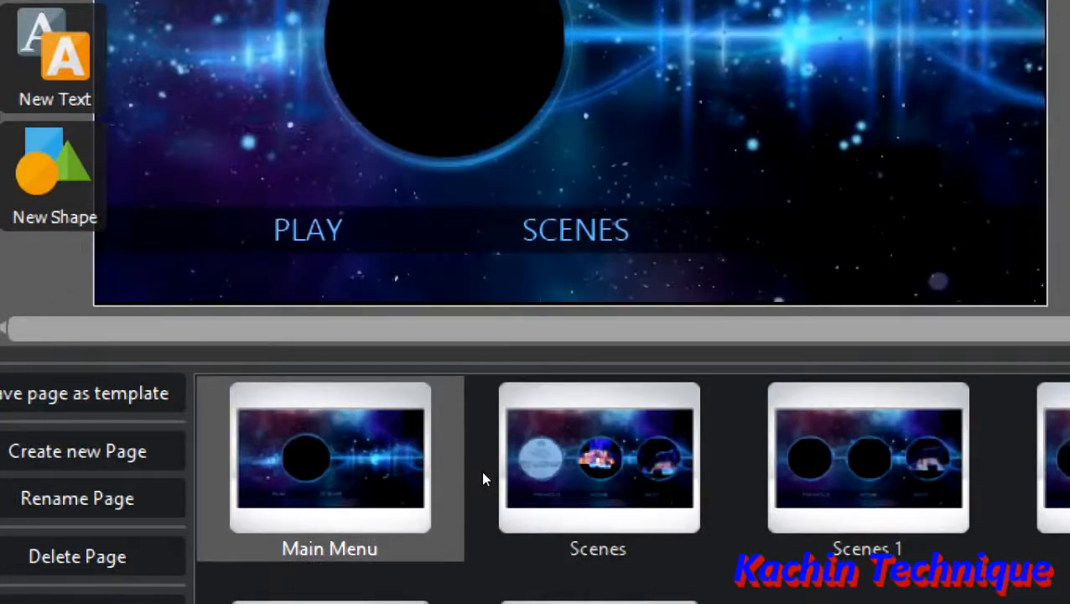
mouse_move(633, 482)
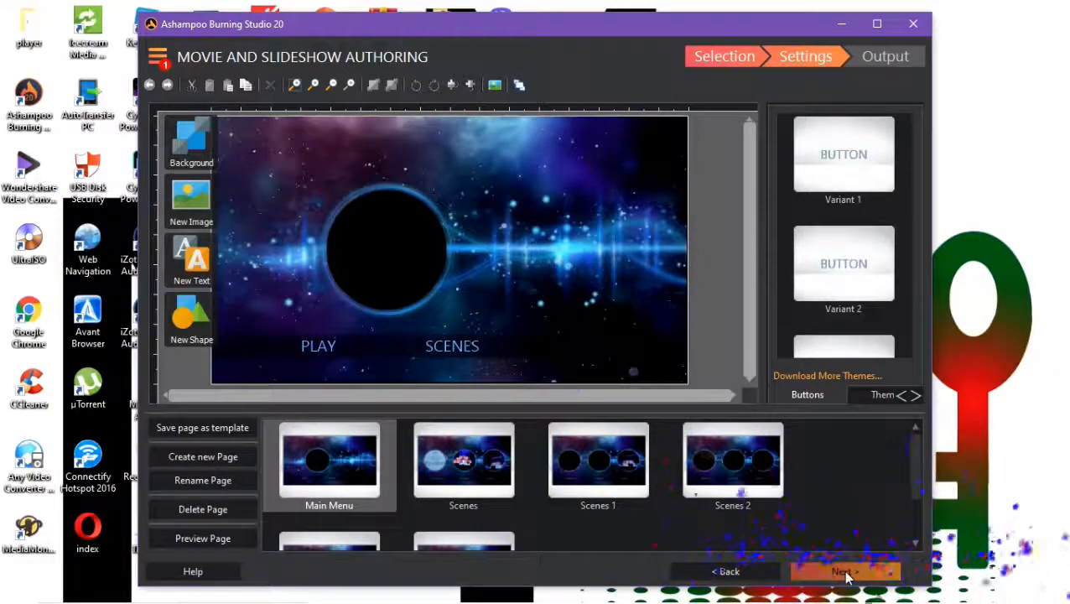
Accept the Galaxy Main Menu and Scenes pages and move to output medium options
left_click(844, 571)
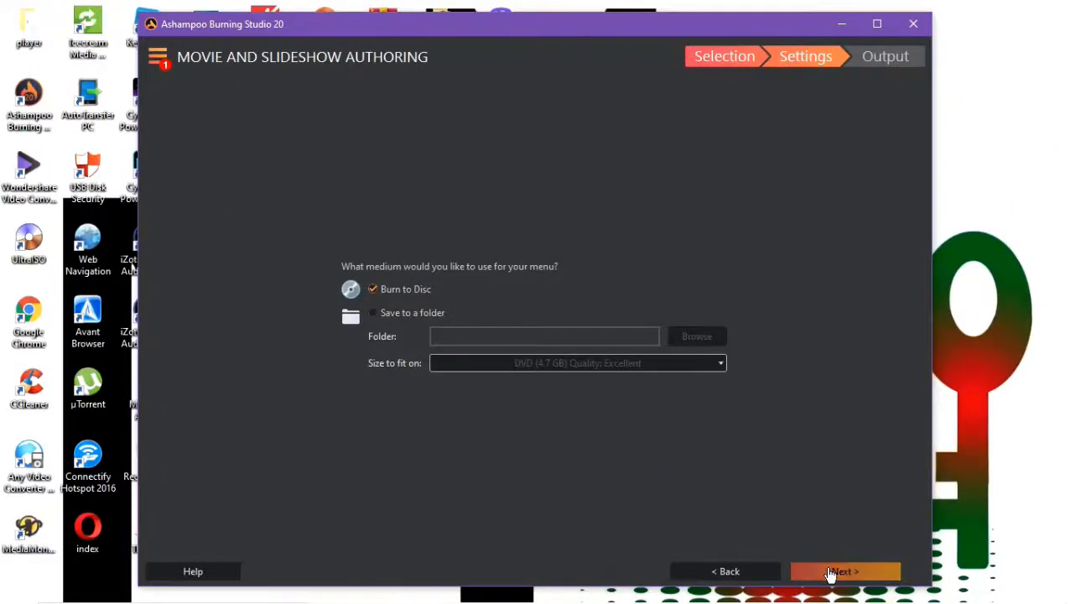
Keep Burn to Disc with the DVD 4.7 GB target and advance to writer status
left_click(844, 571)
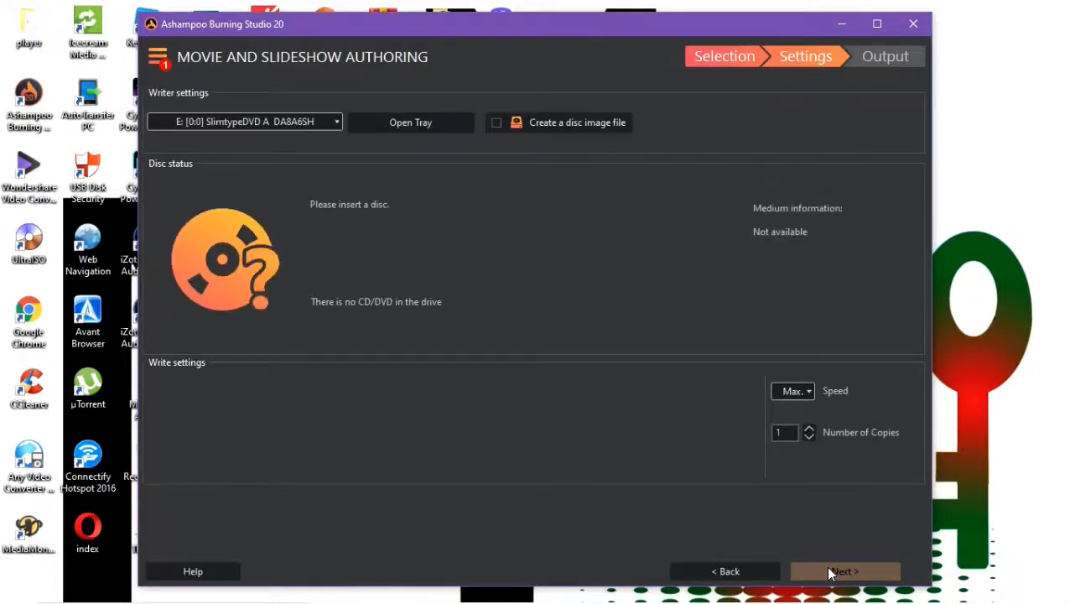
mouse_move(637, 543)
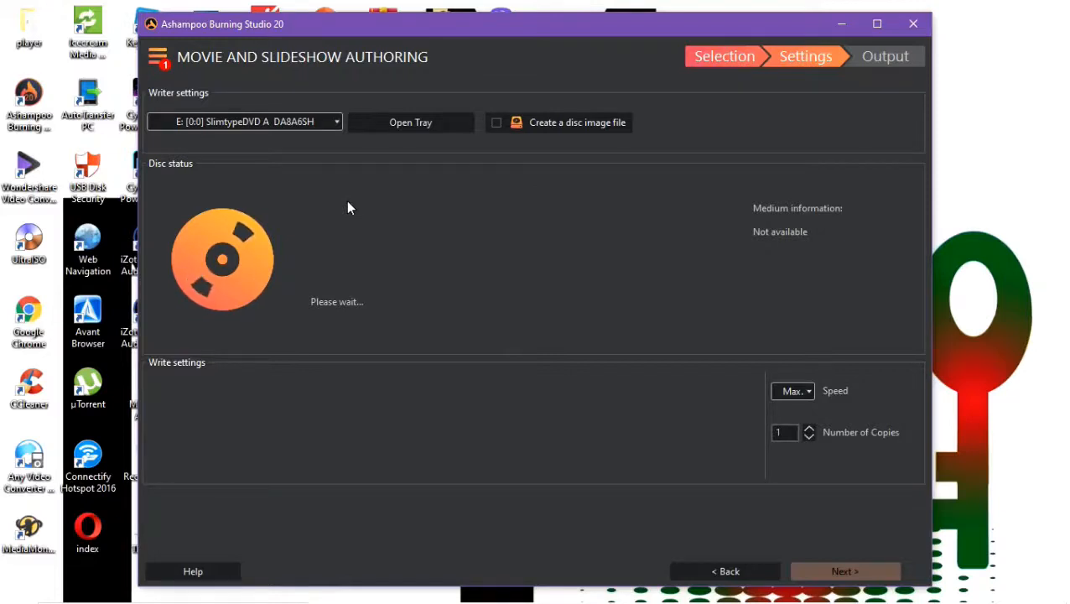
mouse_move(330, 302)
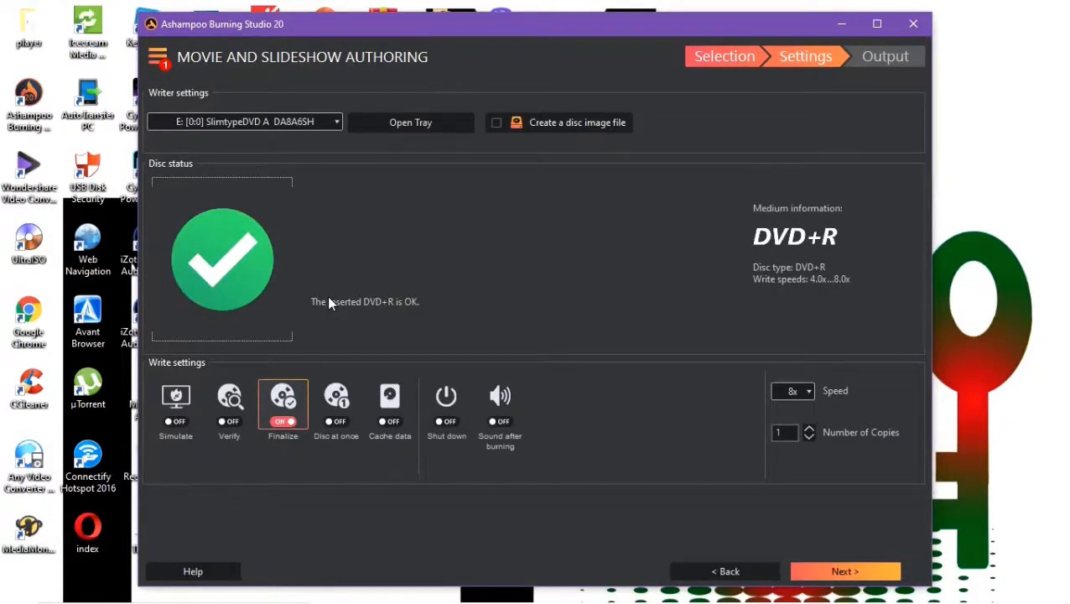
mouse_move(262, 272)
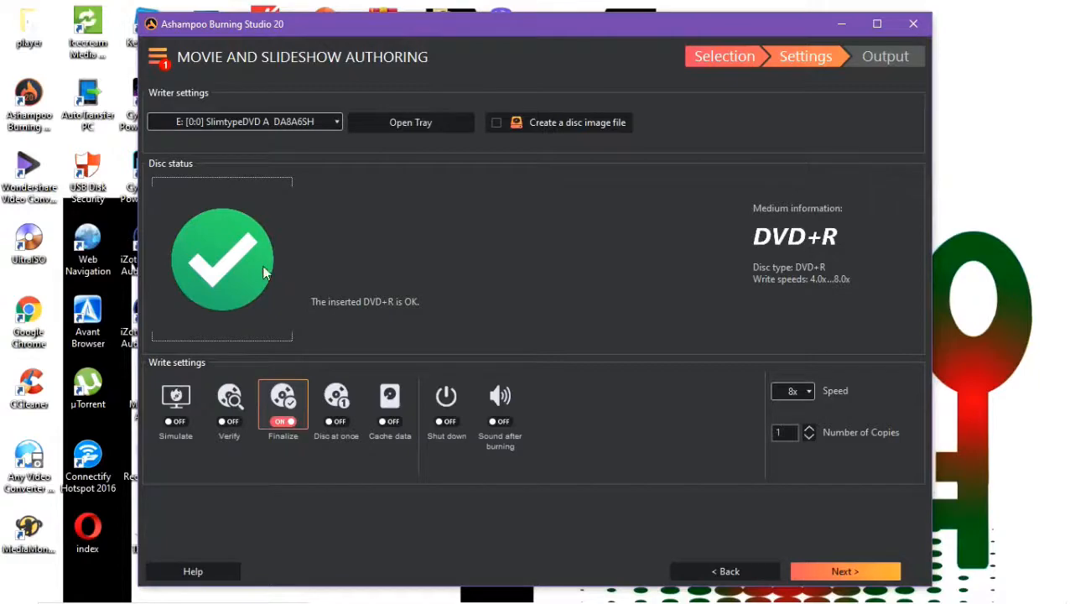
mouse_move(350, 309)
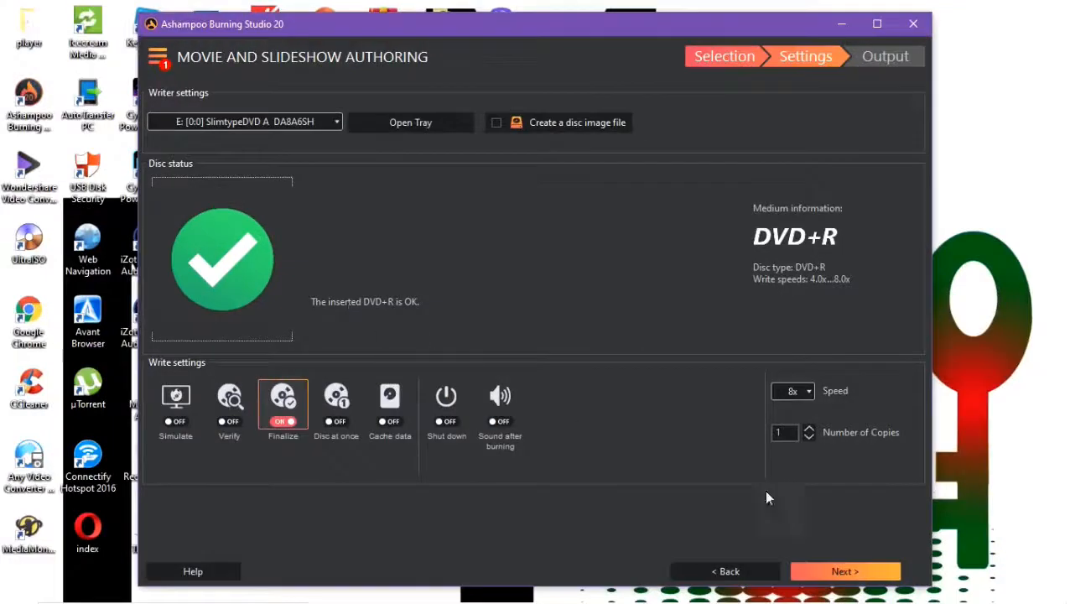
mouse_move(887, 556)
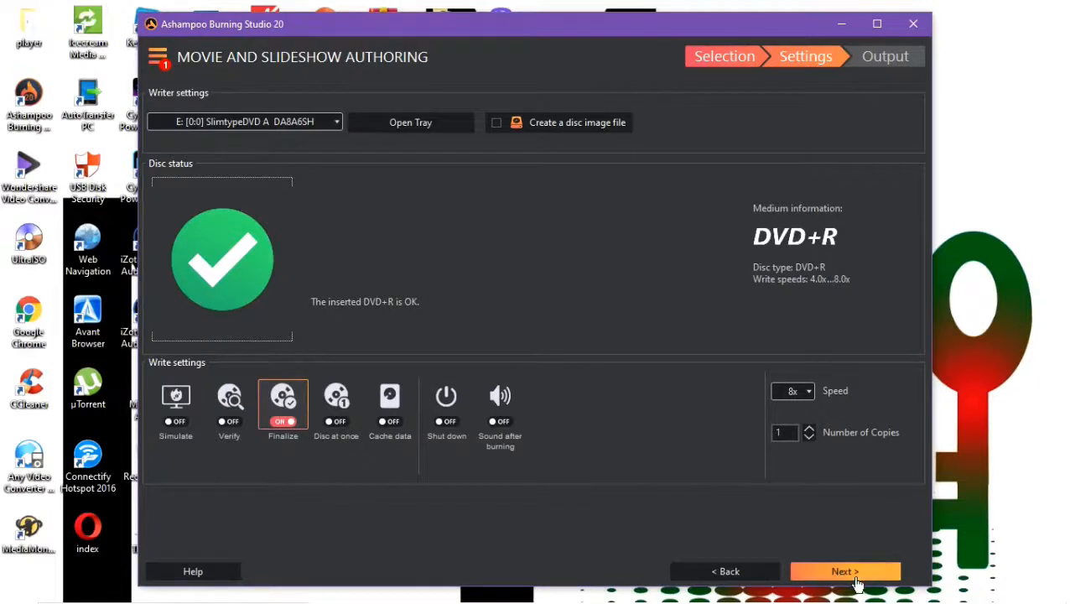
Burn the video DVD to completion, then close the purchase prompt
left_click(844, 571)
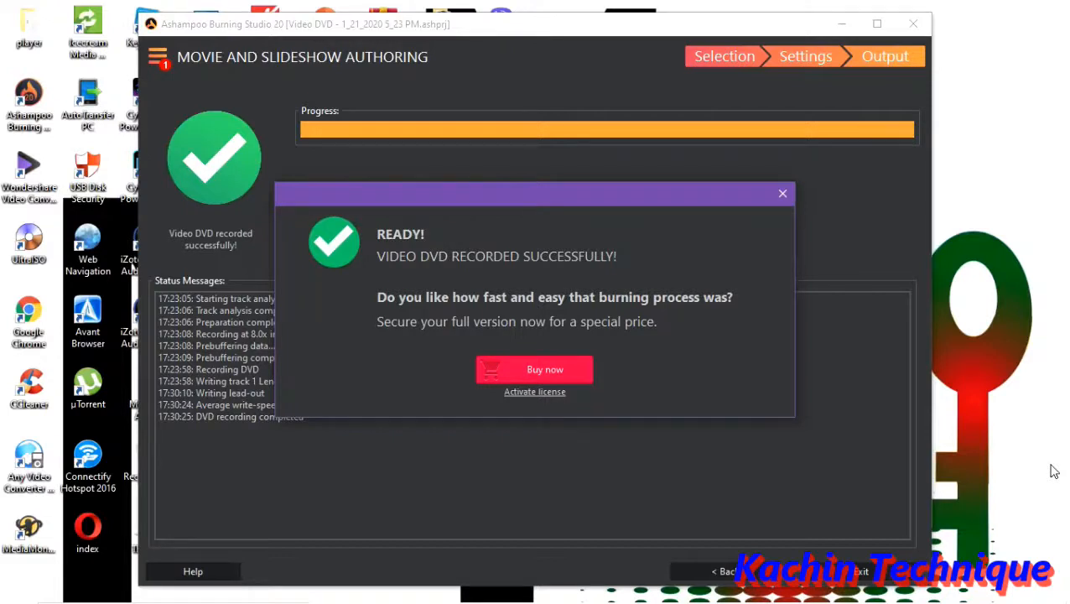
mouse_move(800, 212)
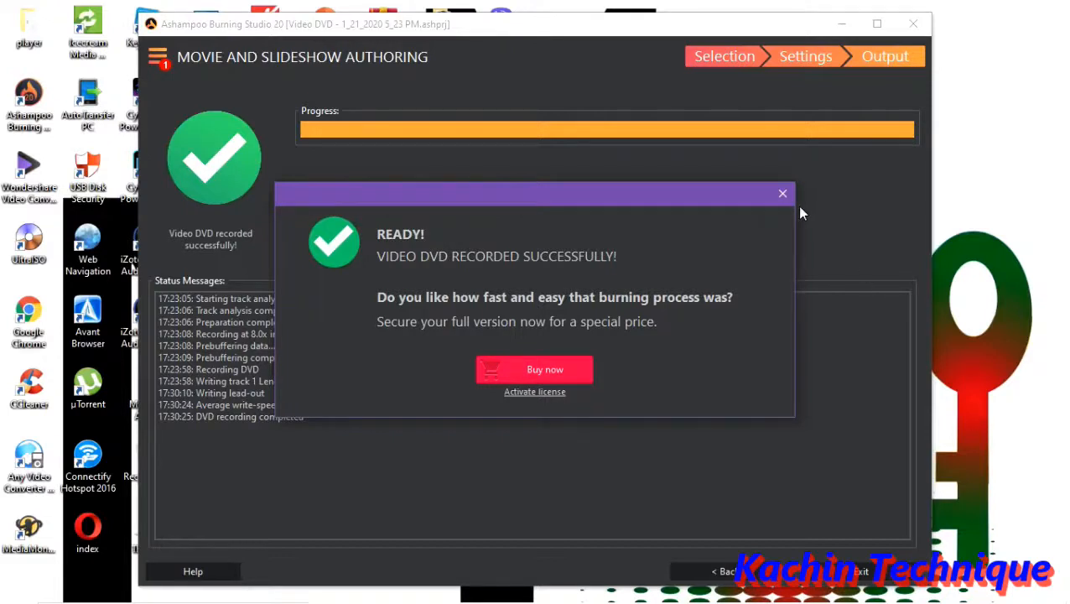
left_click(782, 194)
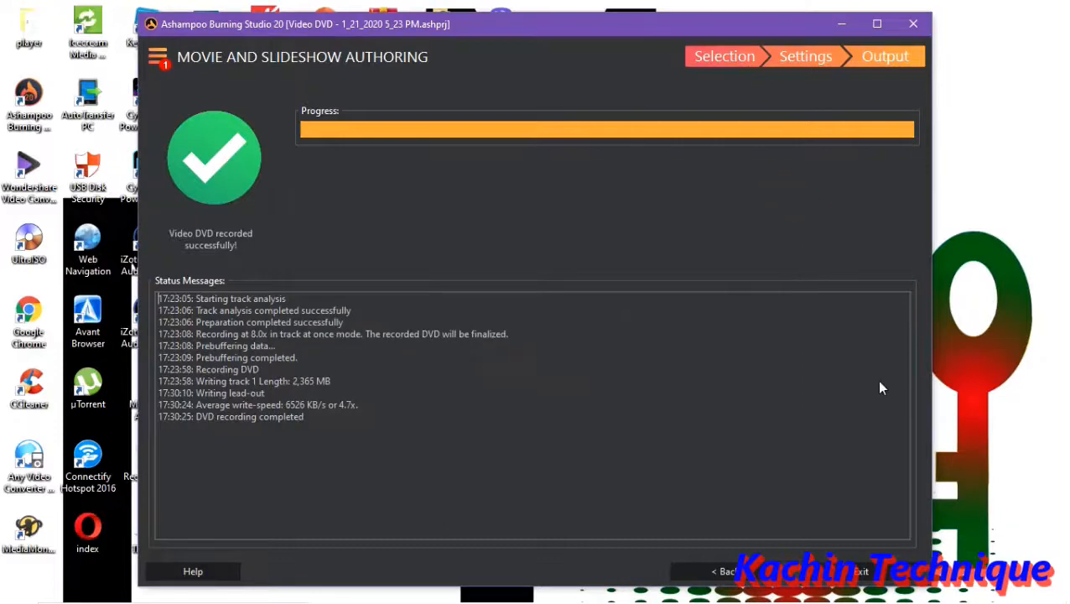